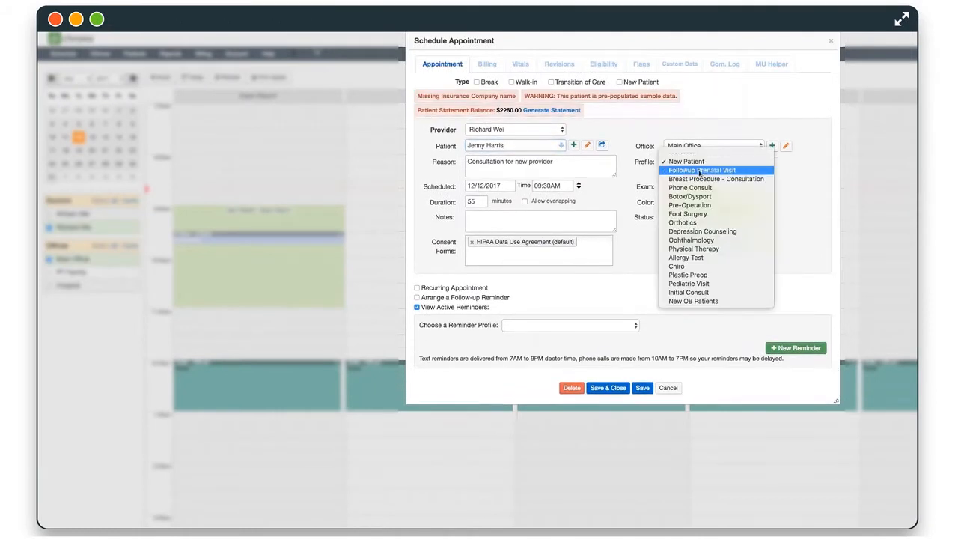
# Set the profile to Followup Prenatal Visit and attach the Surgical Consent - White Plains form
pyautogui.click(702, 170)
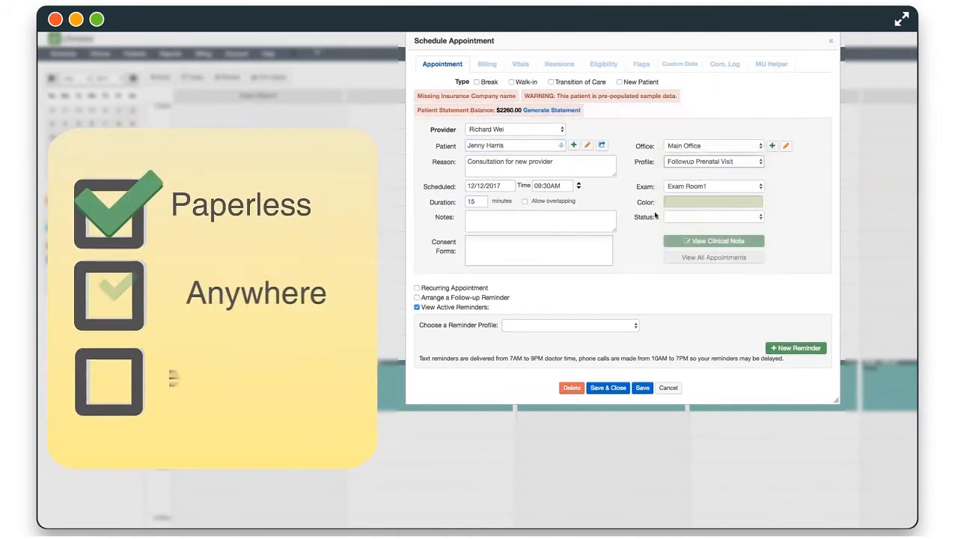
pyautogui.click(537, 250)
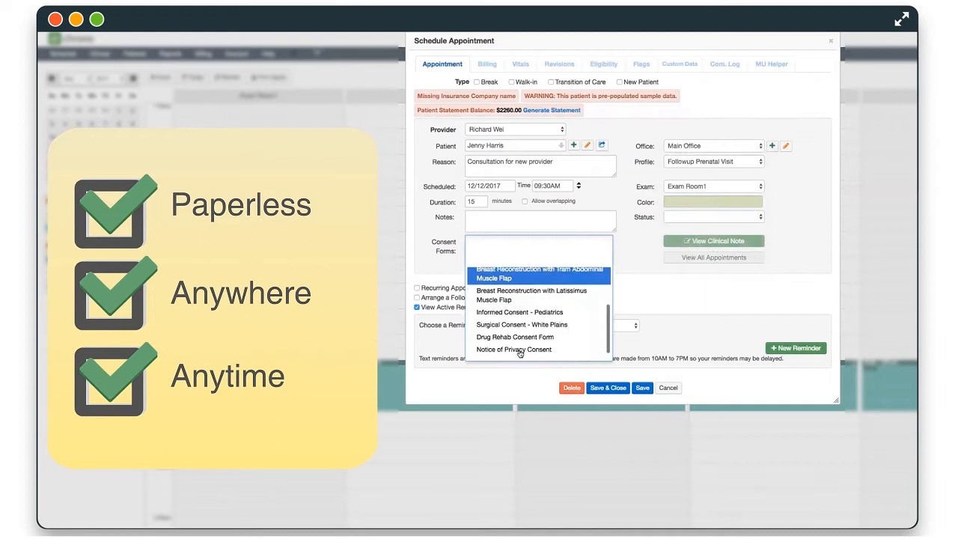
pyautogui.click(521, 324)
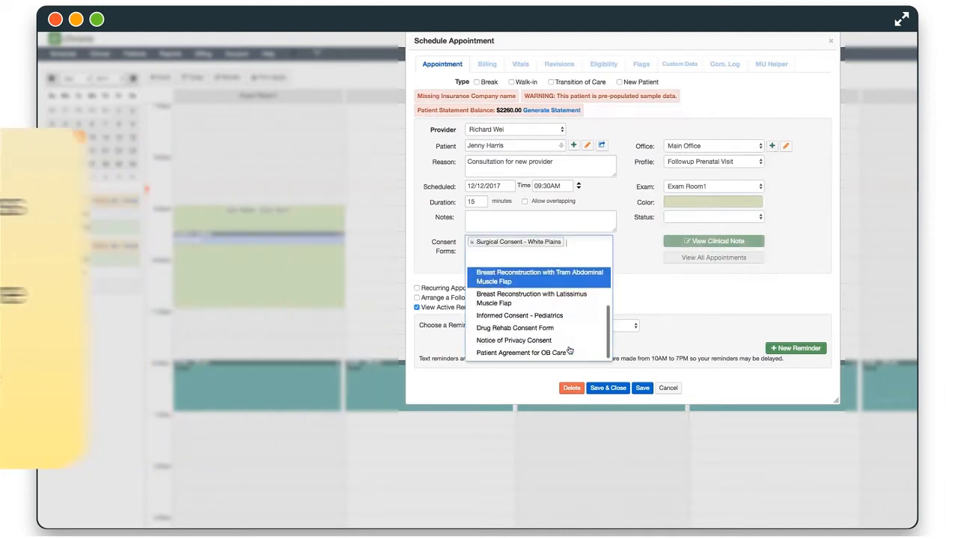
pyautogui.click(514, 340)
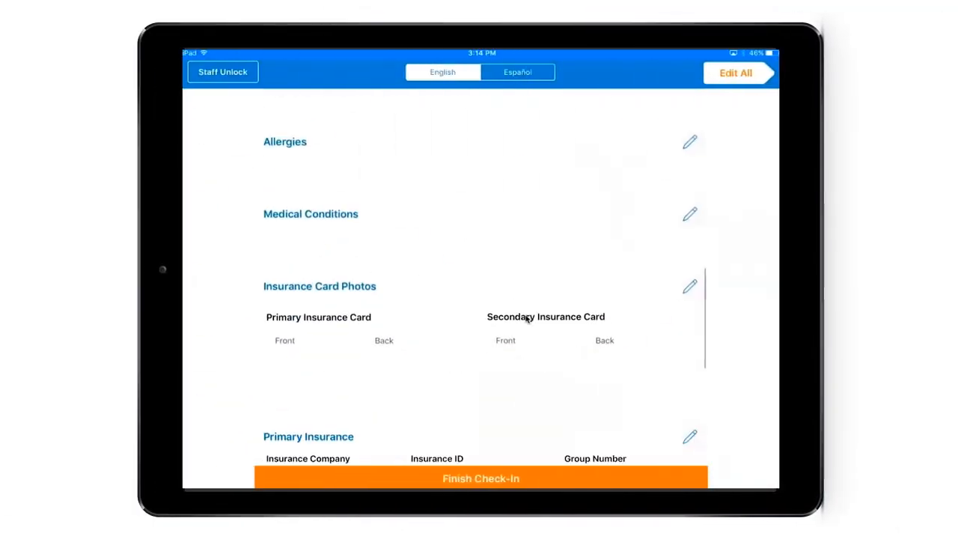
# Finish check-in, then read and consent to the HIPAA Data Use Agreement
pyautogui.click(481, 479)
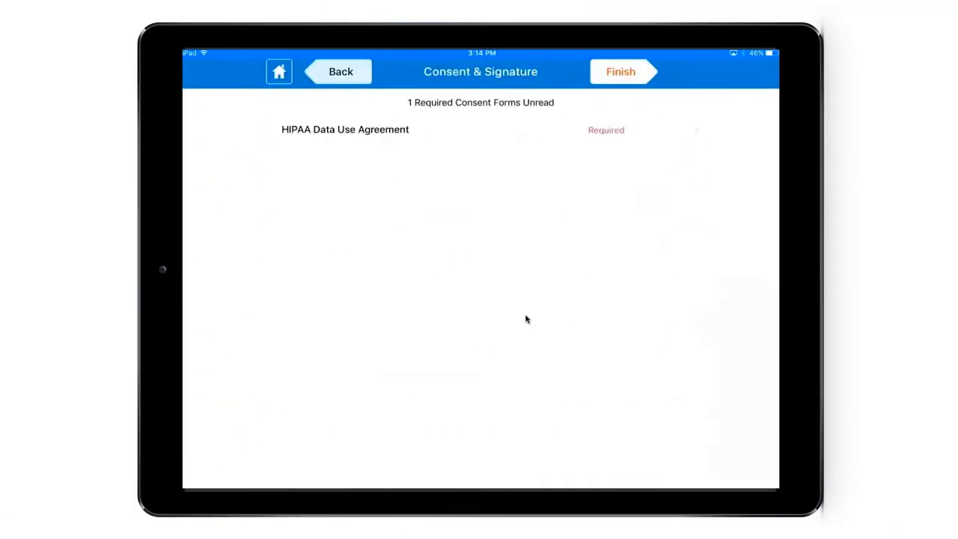
pyautogui.click(344, 128)
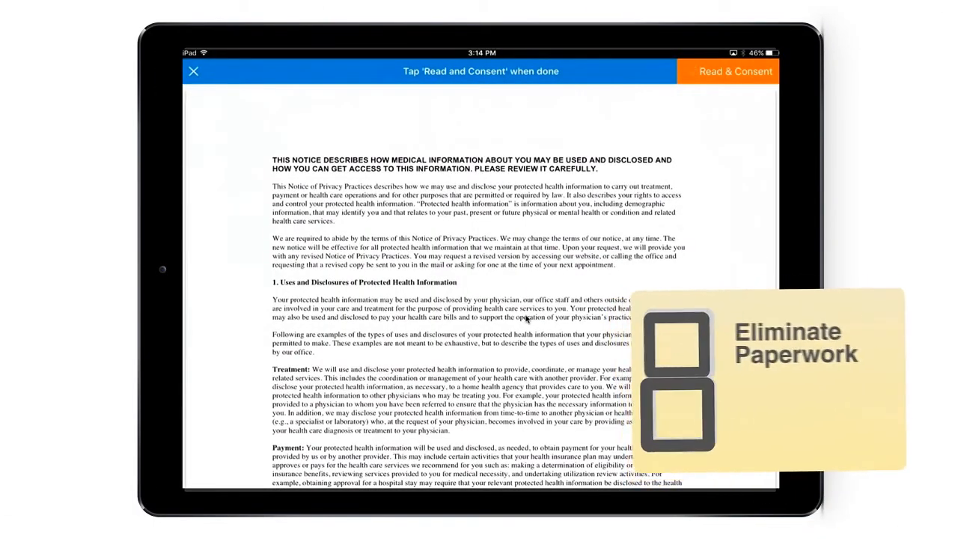
pyautogui.click(737, 72)
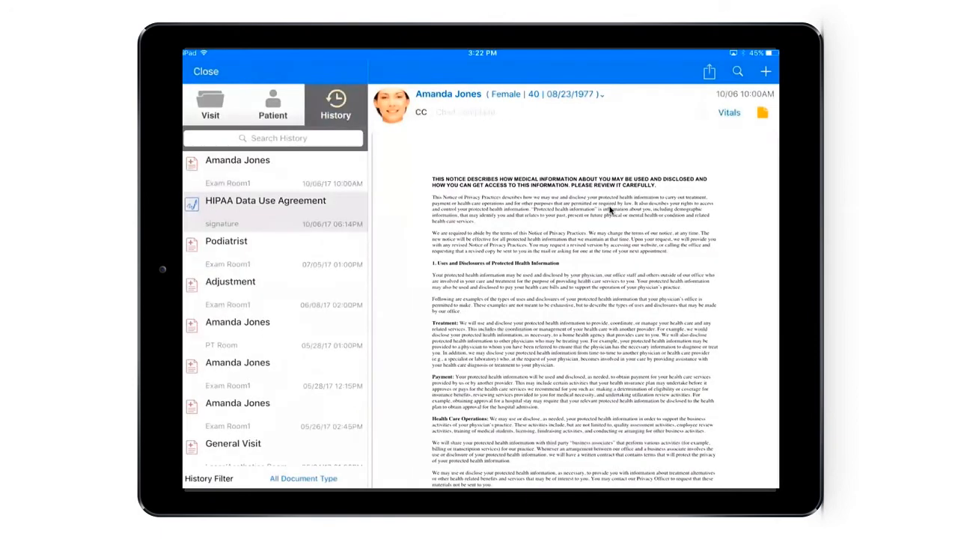
# Page through the signed HIPAA Data Use Agreement to page 3 of 4
pyautogui.scroll(-3)
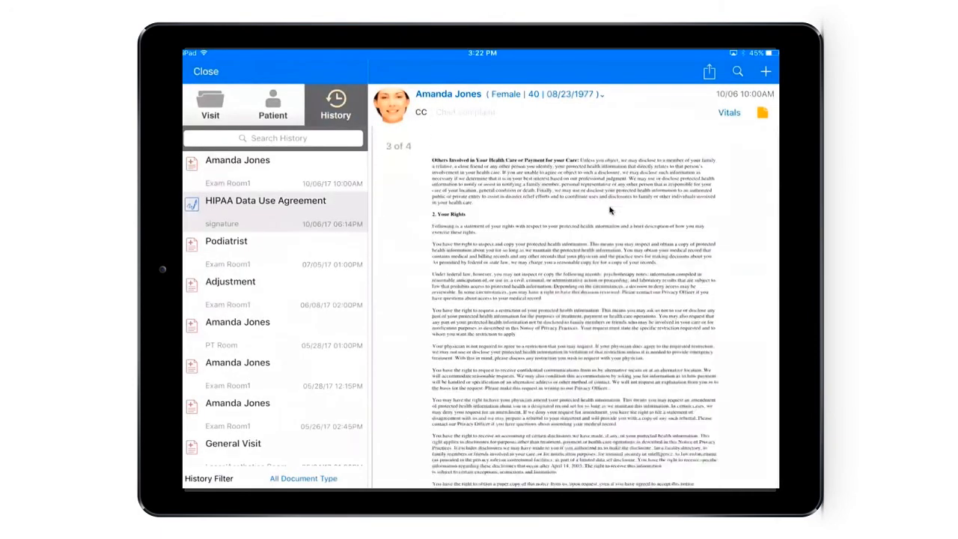